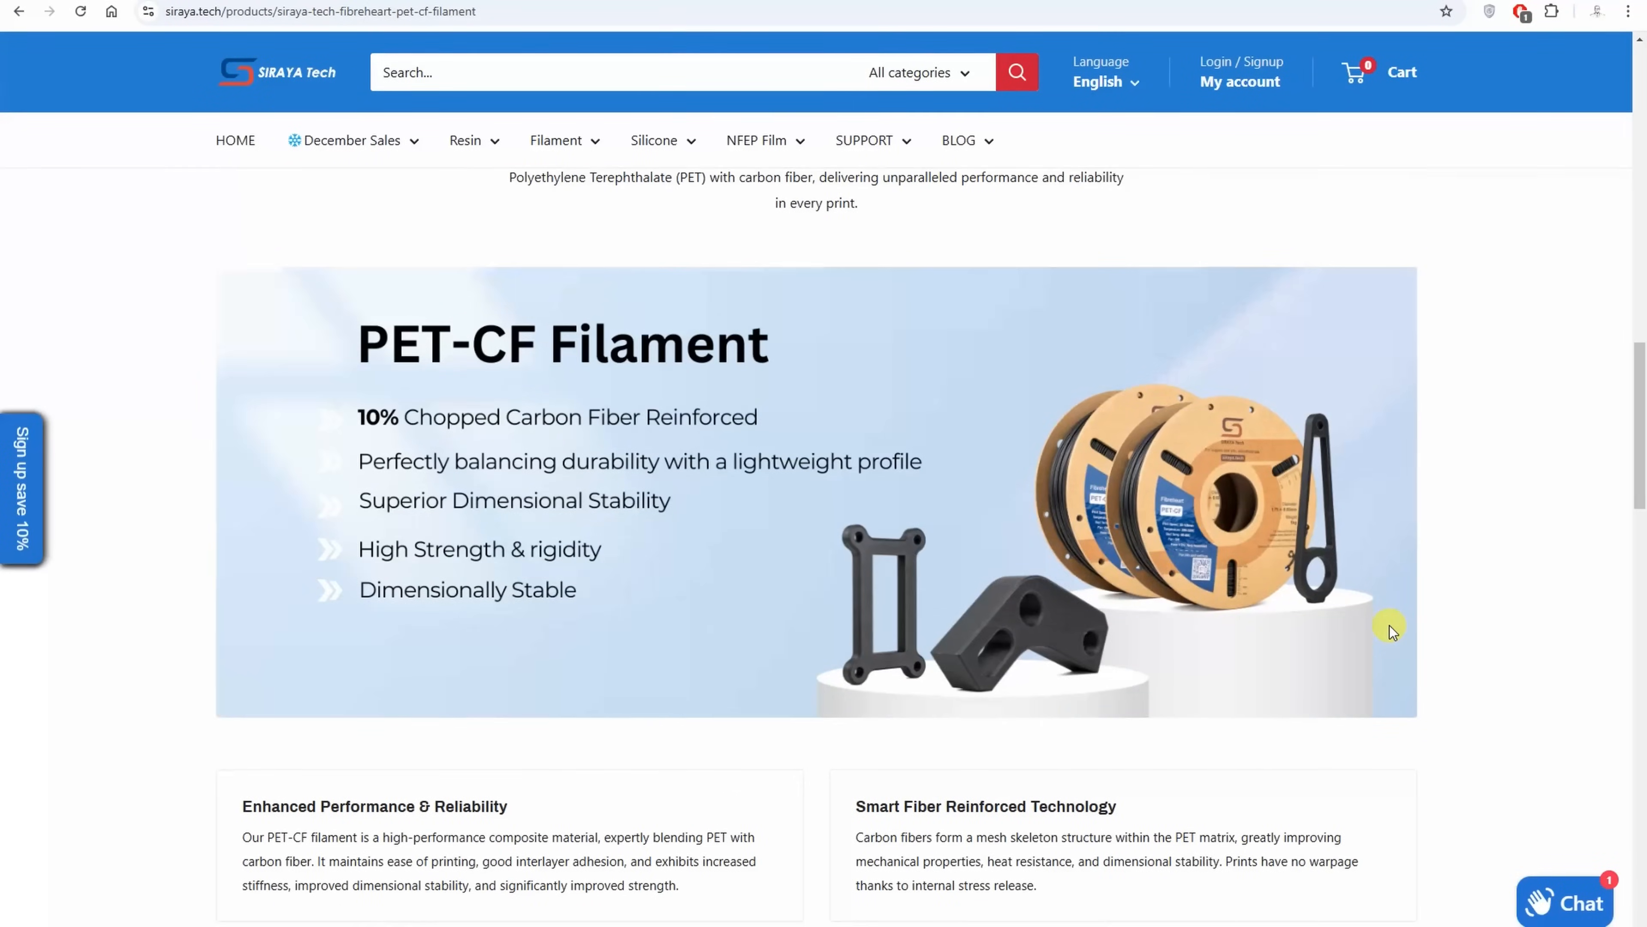
mouse_move(416, 412)
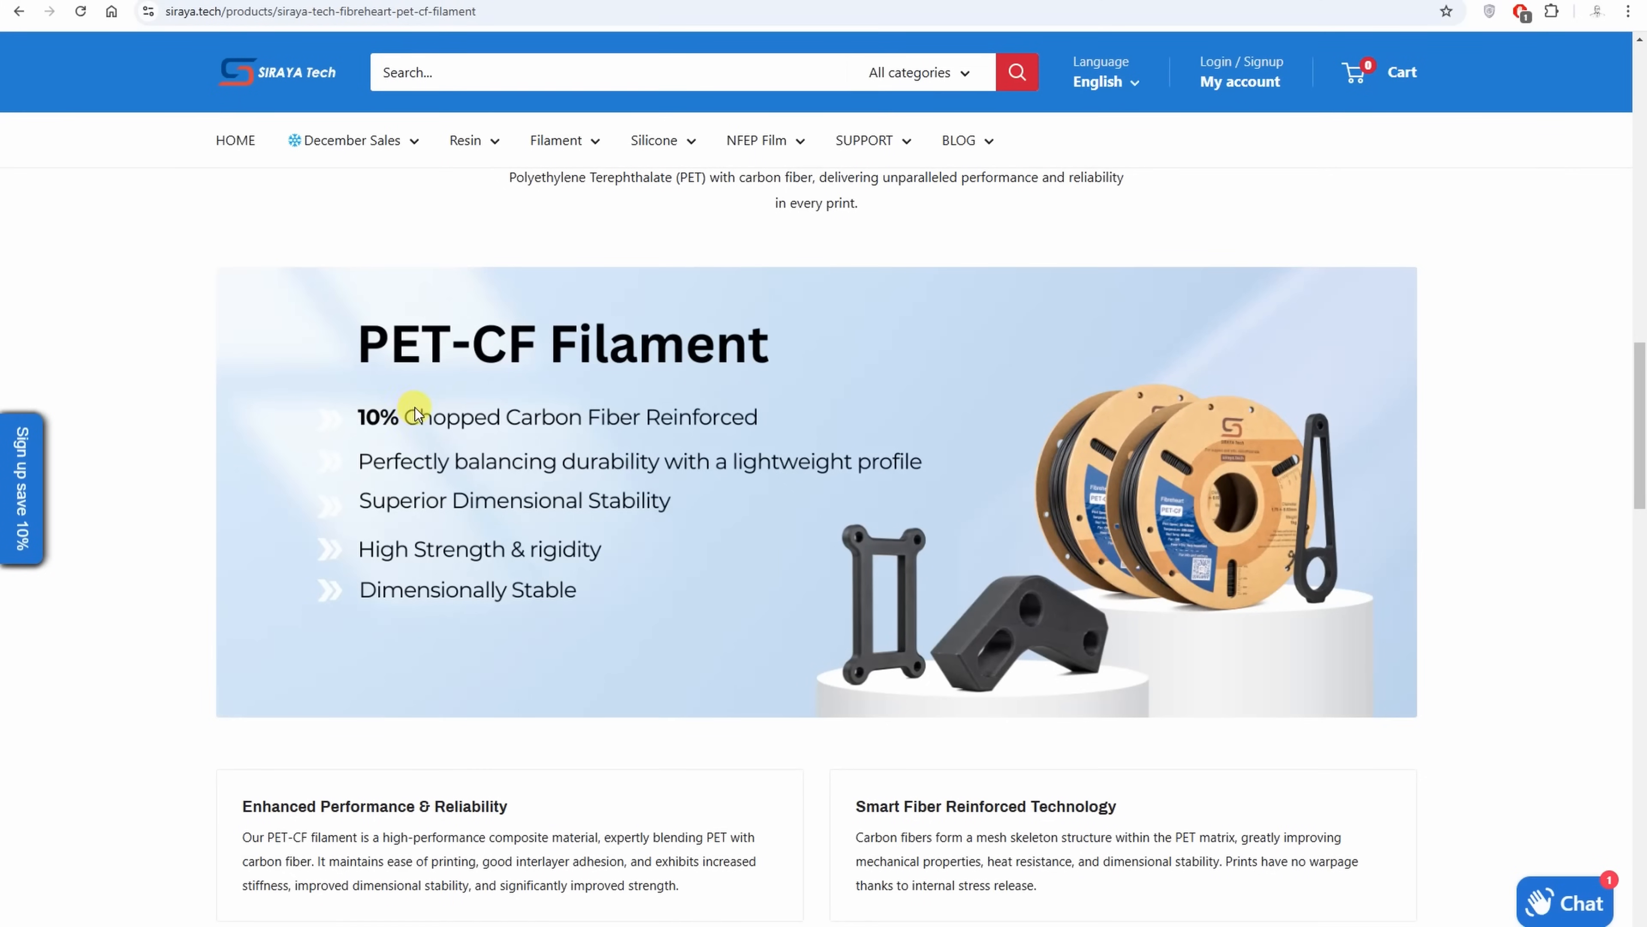
mouse_move(347, 509)
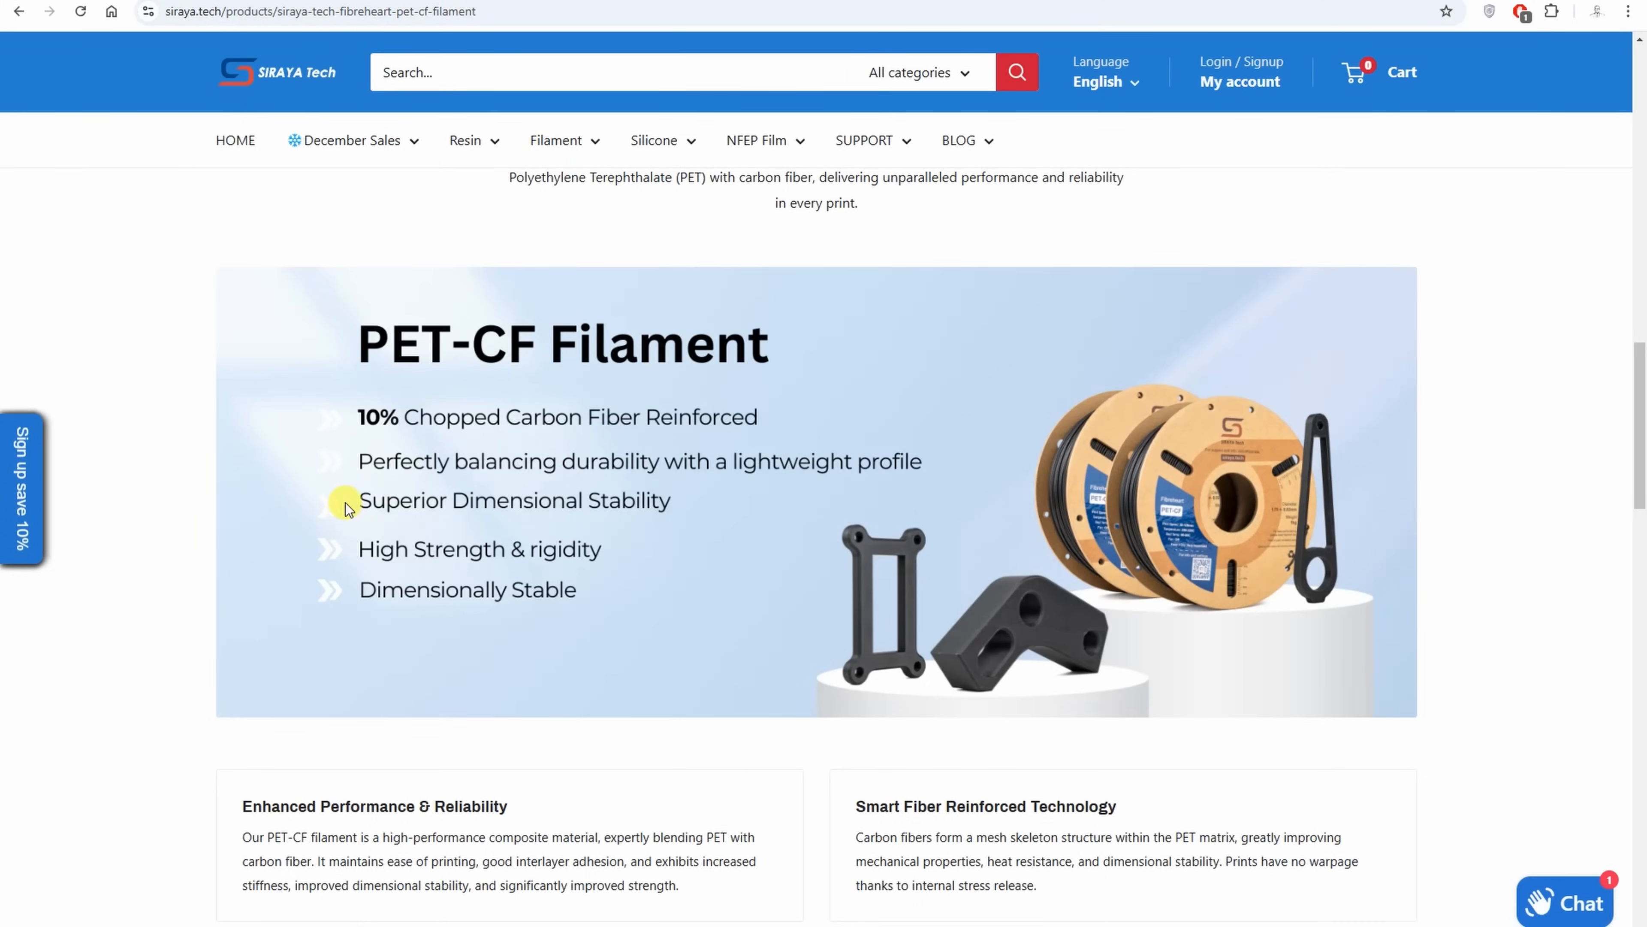
mouse_move(630, 593)
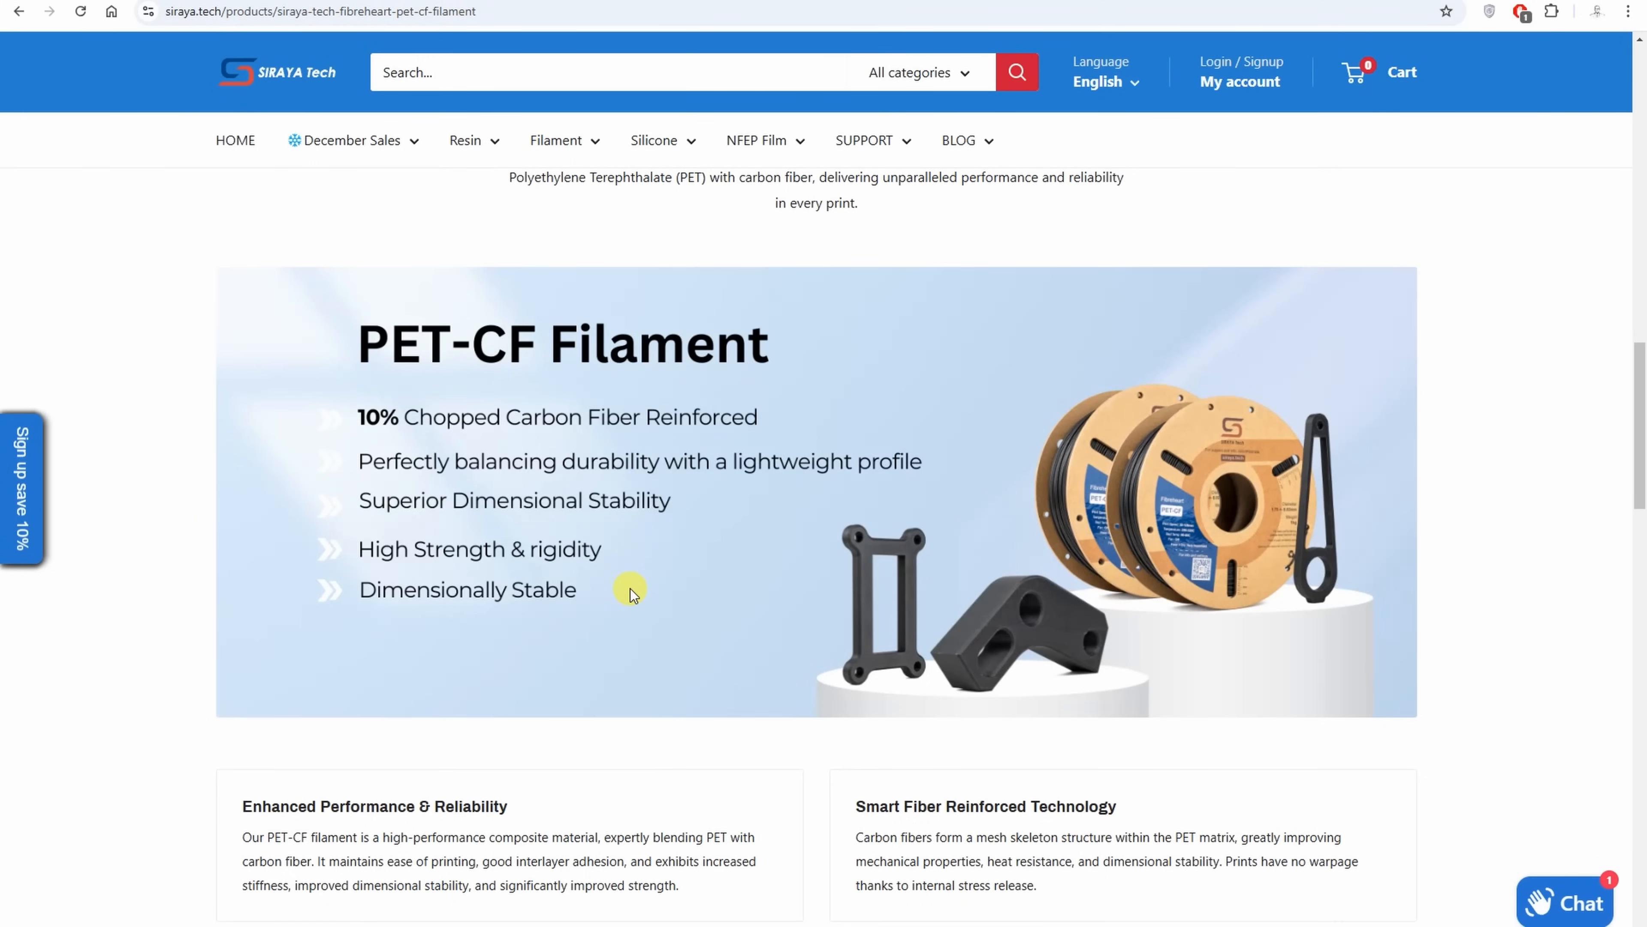
scroll("up", 3)
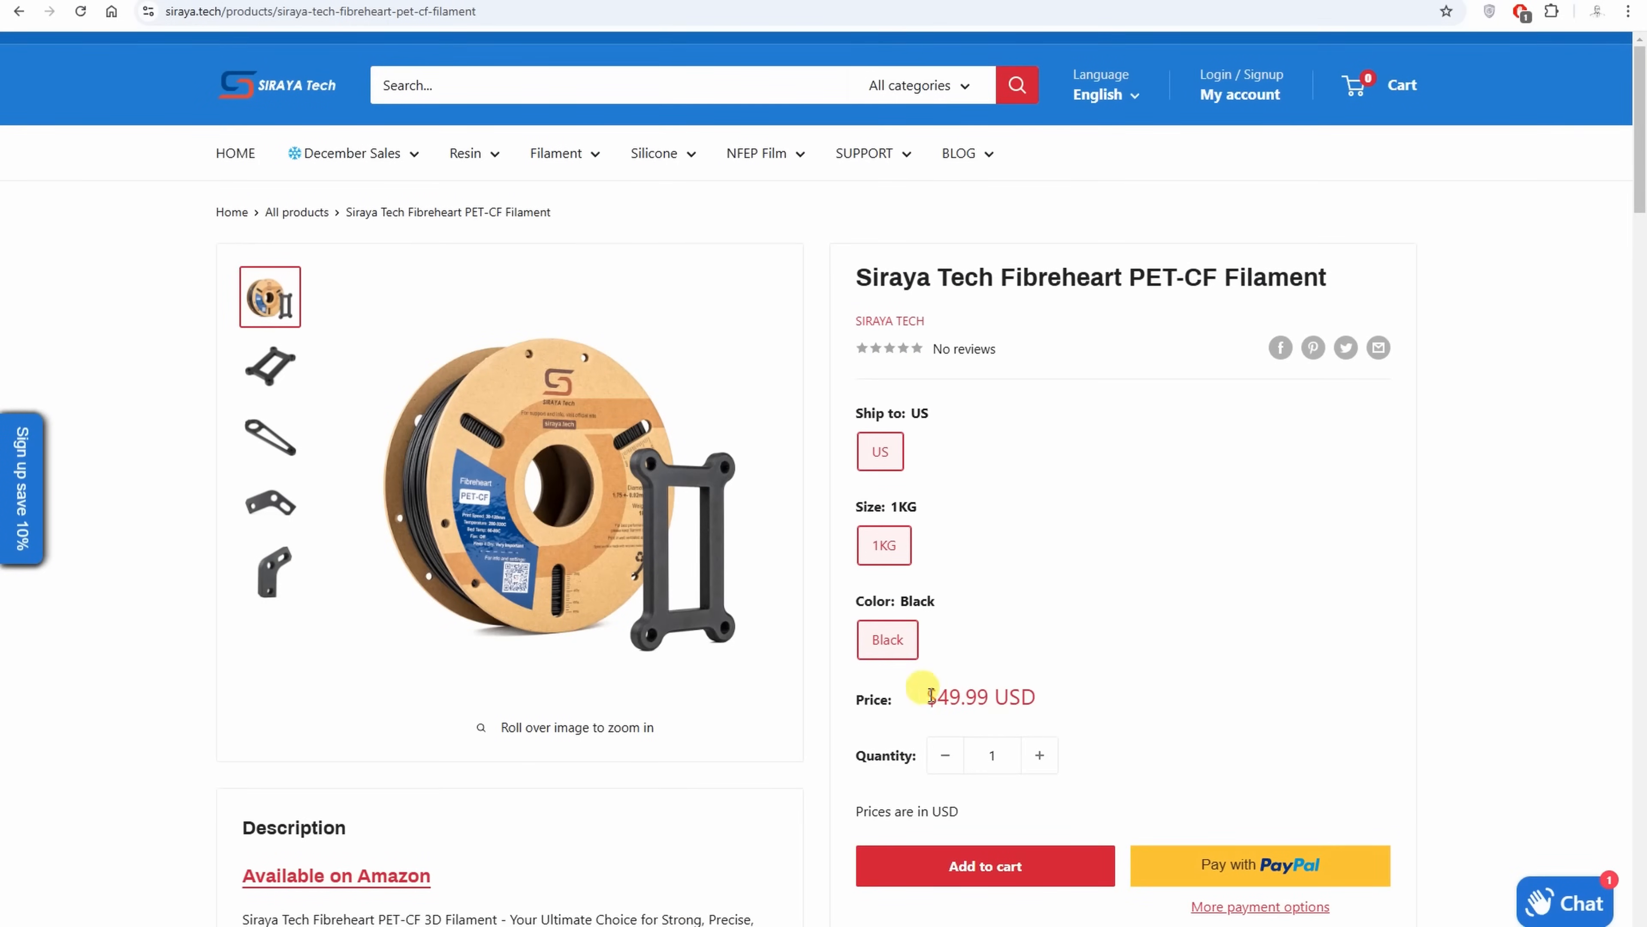